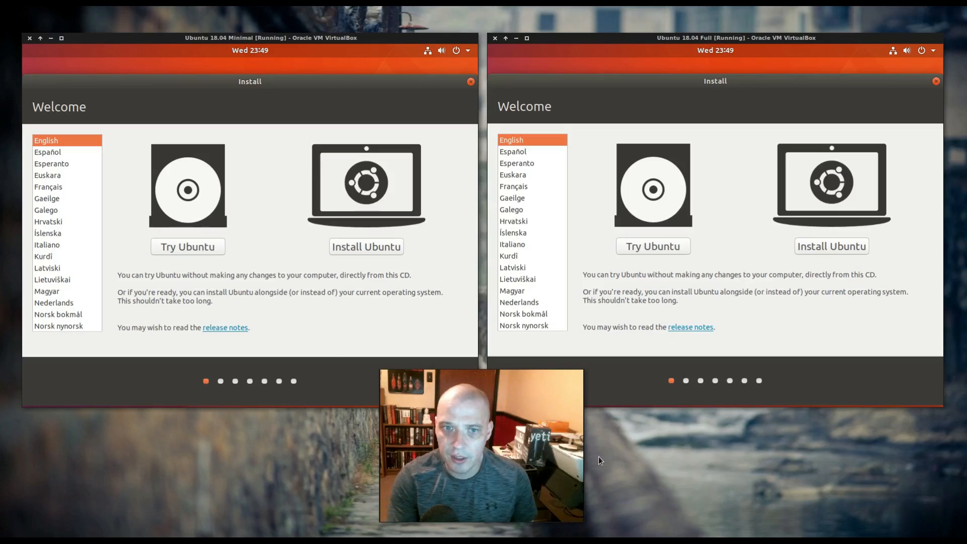
mouse_move(278, 214)
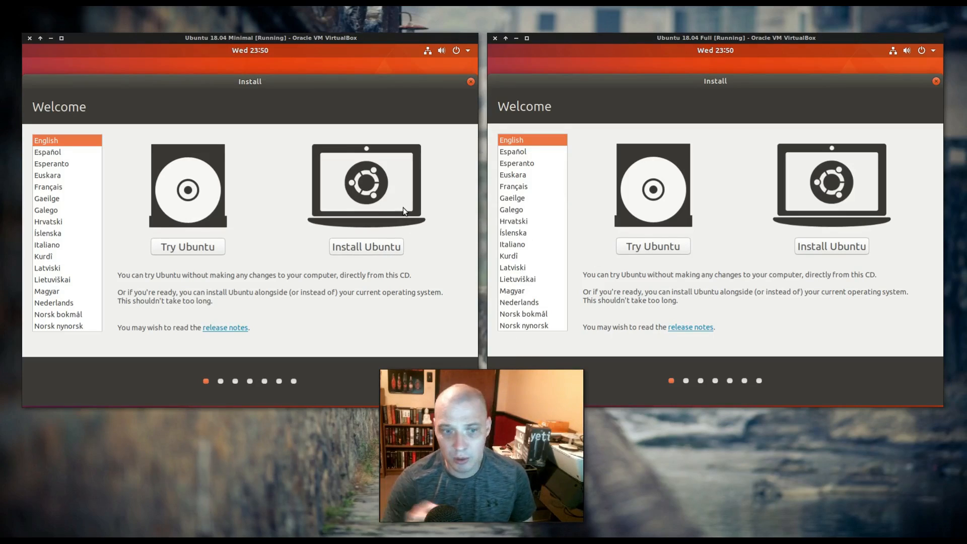
mouse_move(433, 216)
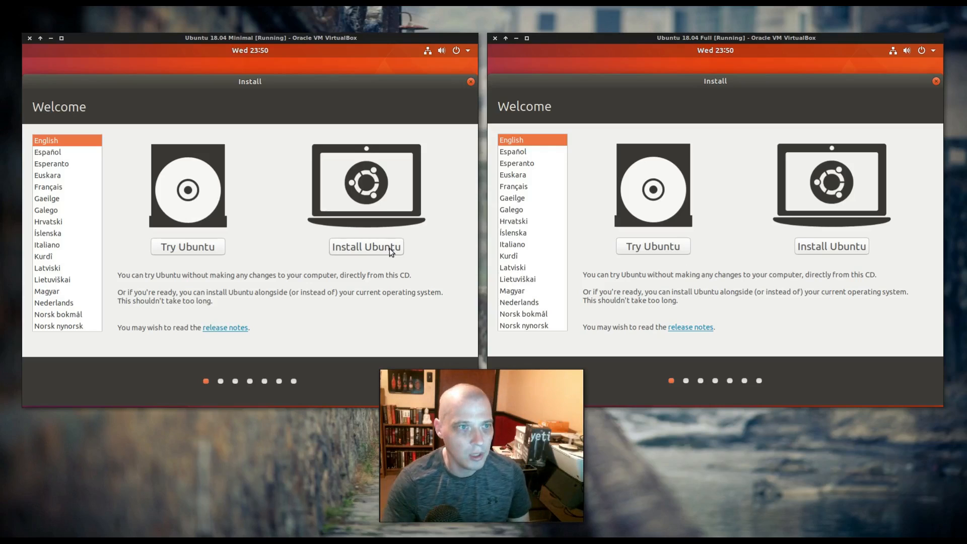
mouse_move(583, 155)
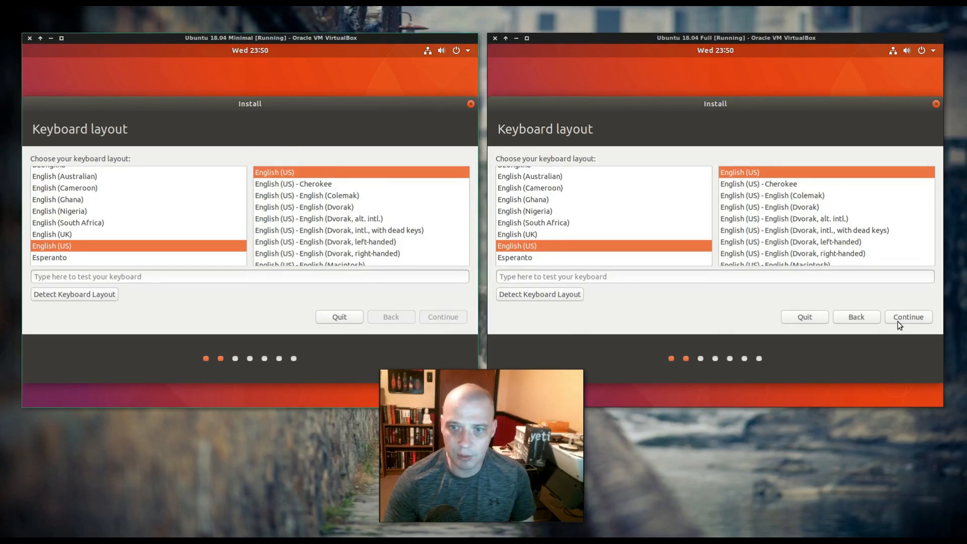
Accept the English (US) keyboard layout and disable update downloads in both VMs, third-party software off.
left_click(908, 317)
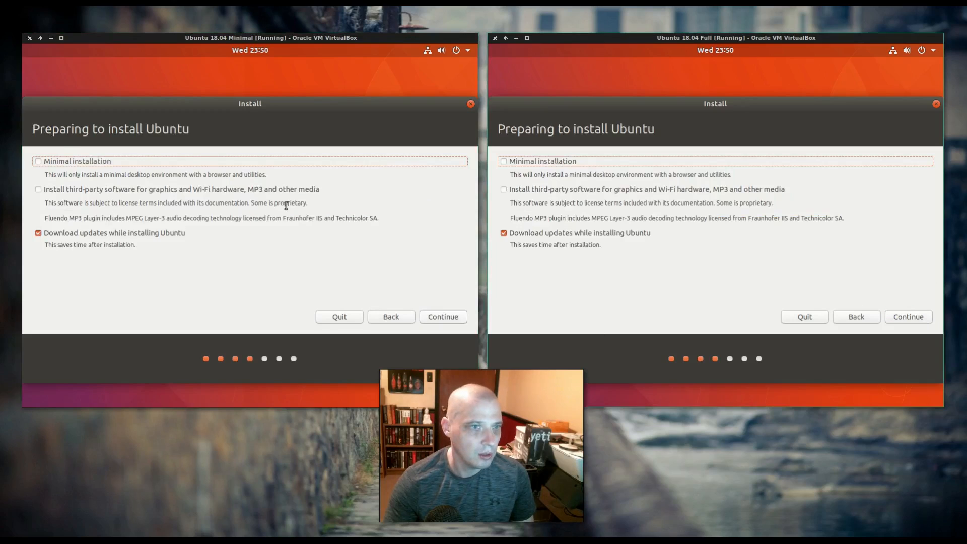
mouse_move(158, 231)
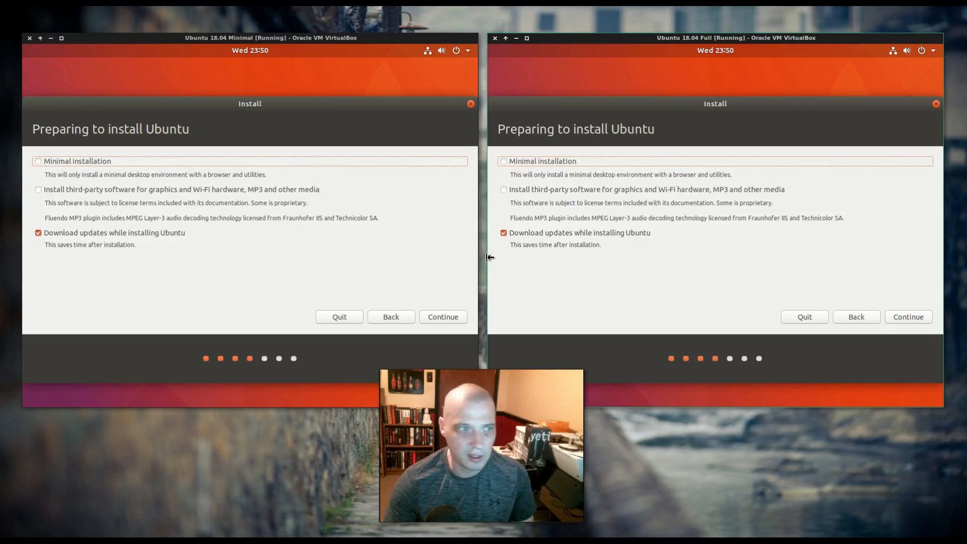
mouse_move(212, 232)
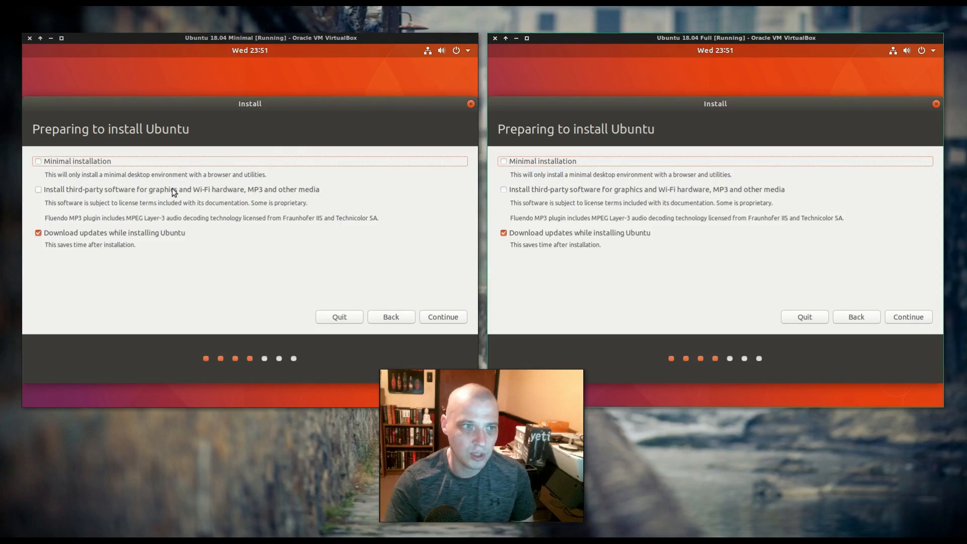
left_click(39, 190)
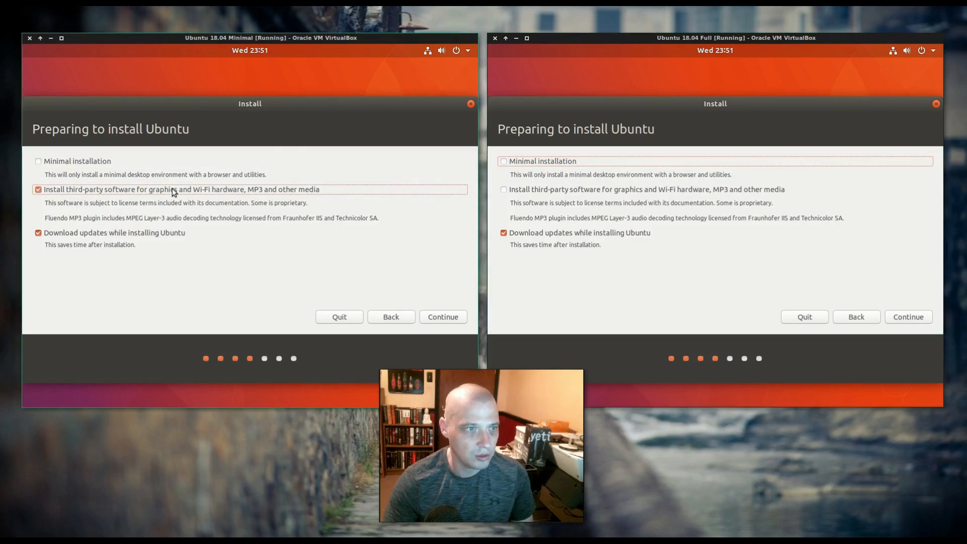
left_click(38, 189)
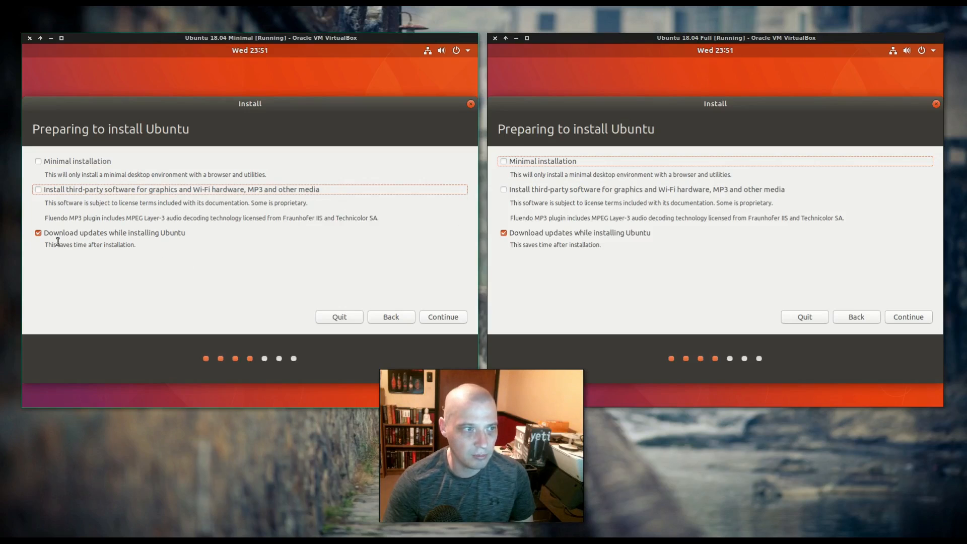
left_click(38, 232)
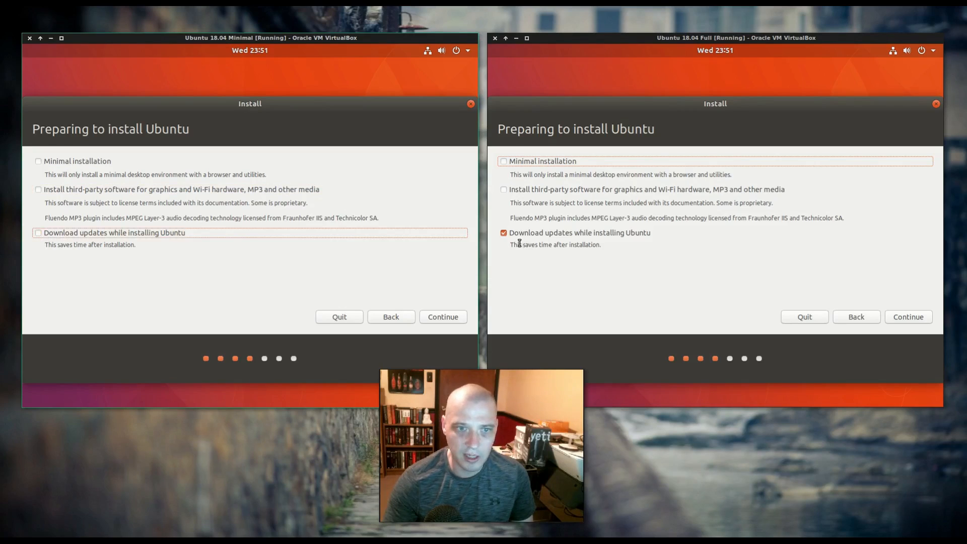
left_click(503, 233)
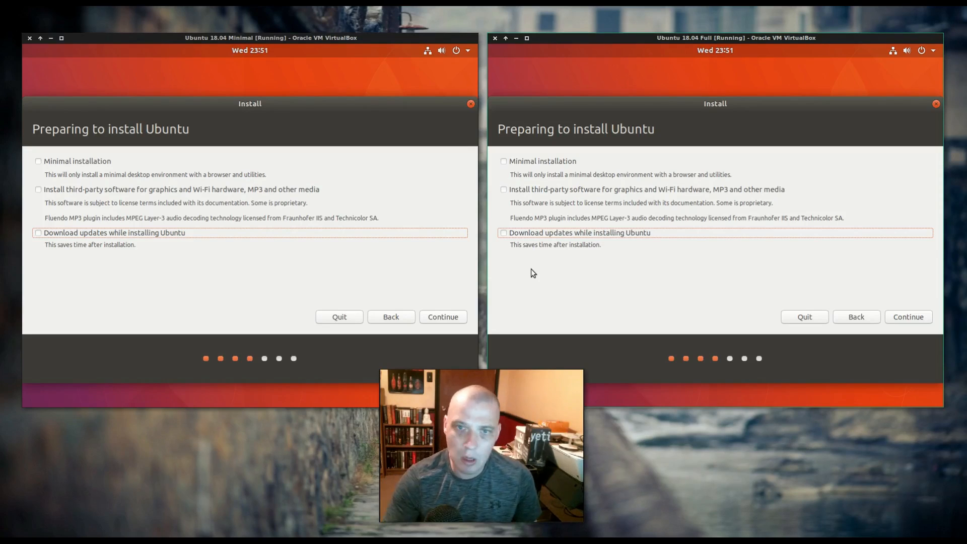
mouse_move(496, 250)
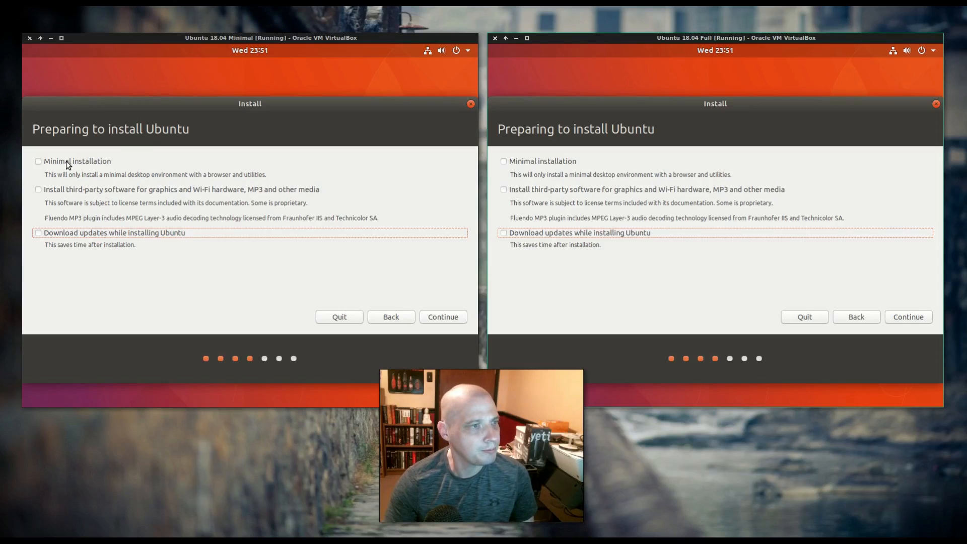
Choose Minimal installation on the left VM and confirm install options in both VMs.
left_click(38, 161)
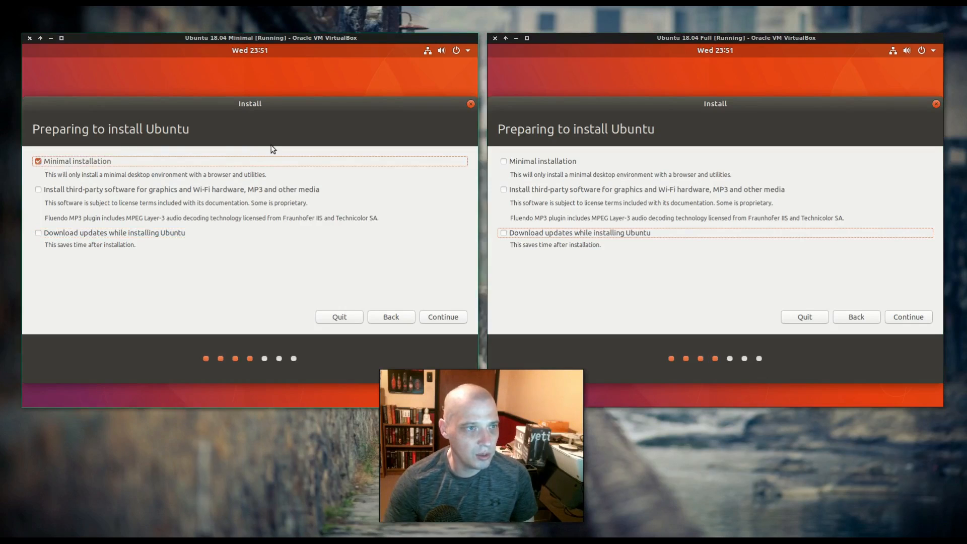
mouse_move(271, 143)
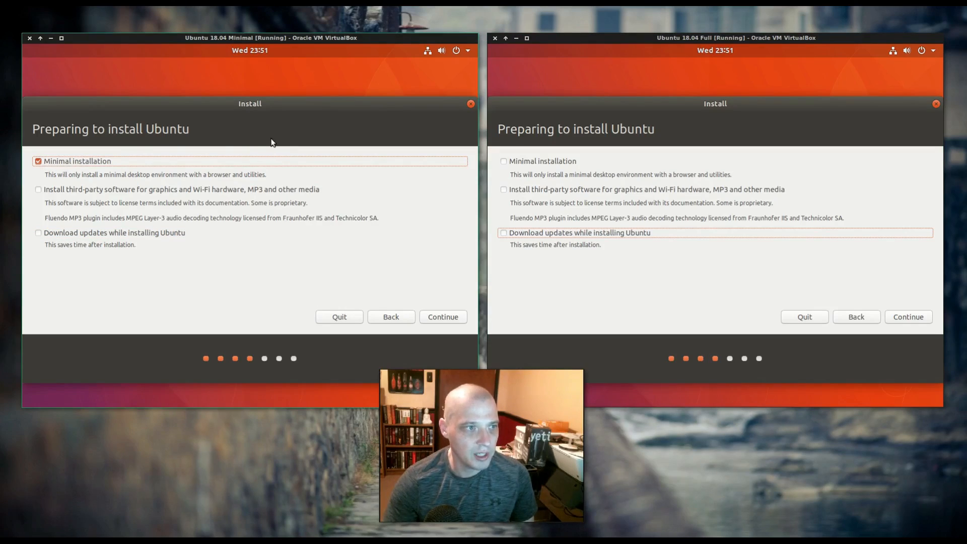
left_click(443, 317)
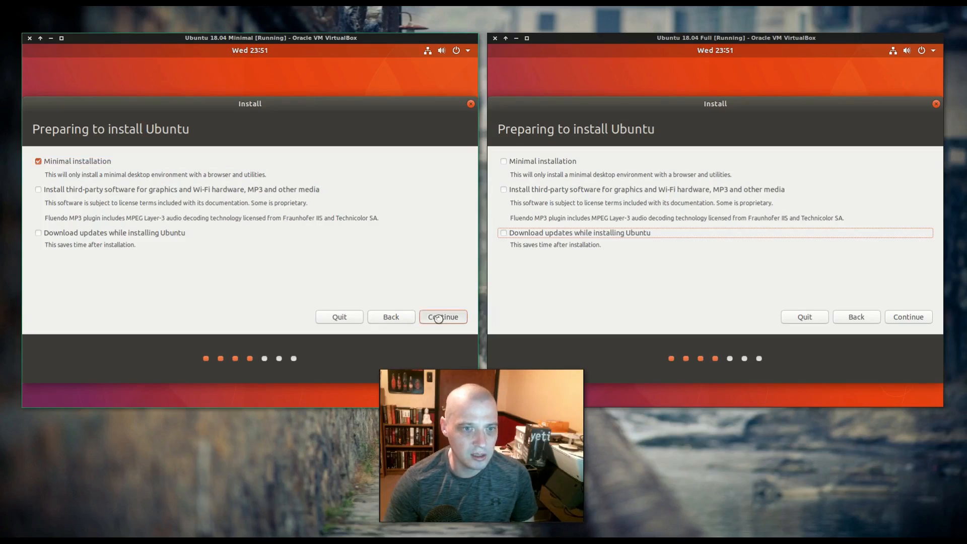
left_click(442, 317)
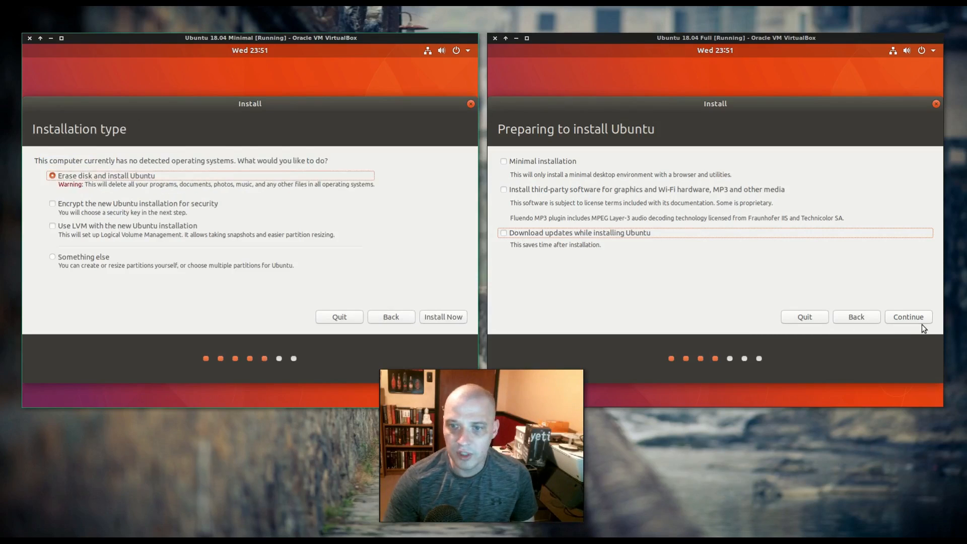
Keep Erase disk, start Install Now, and approve writing partition changes to disk.
left_click(907, 317)
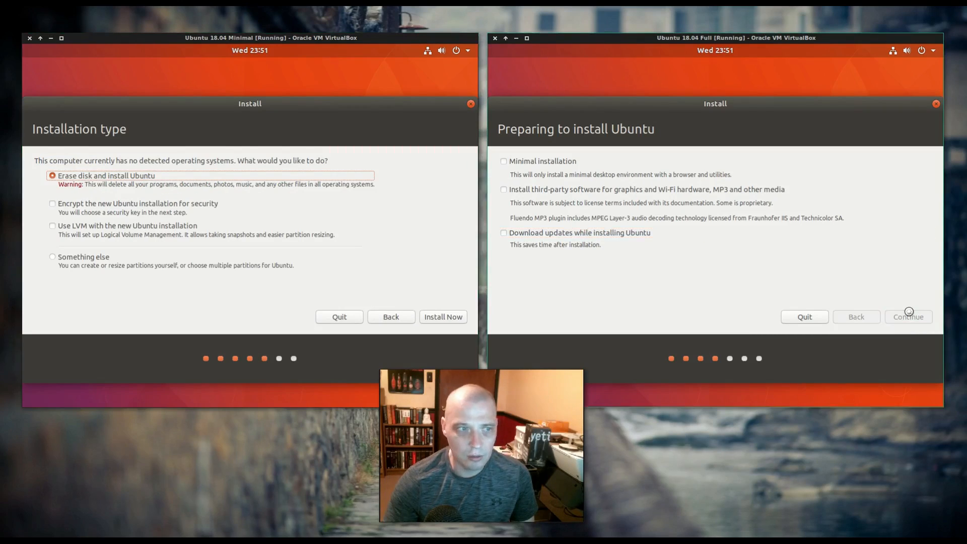
left_click(908, 316)
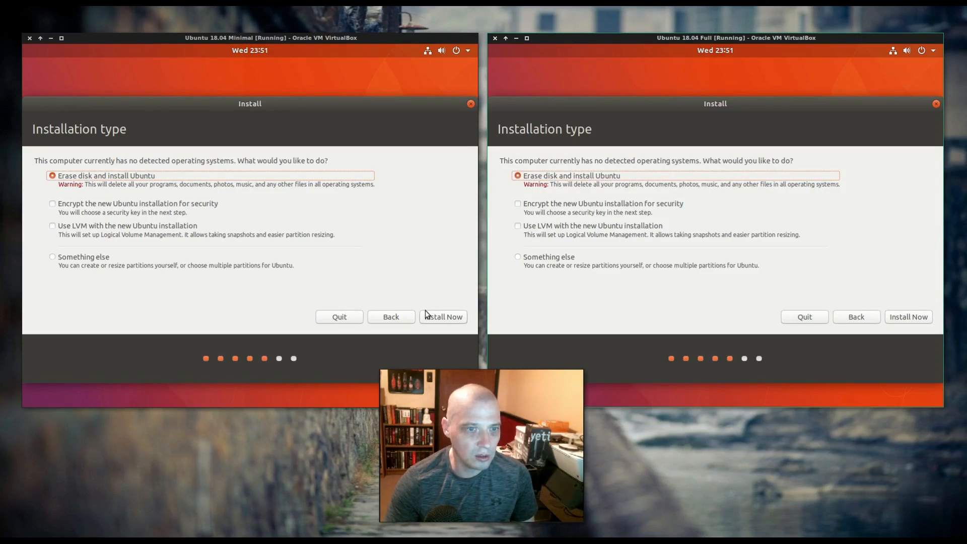
left_click(908, 317)
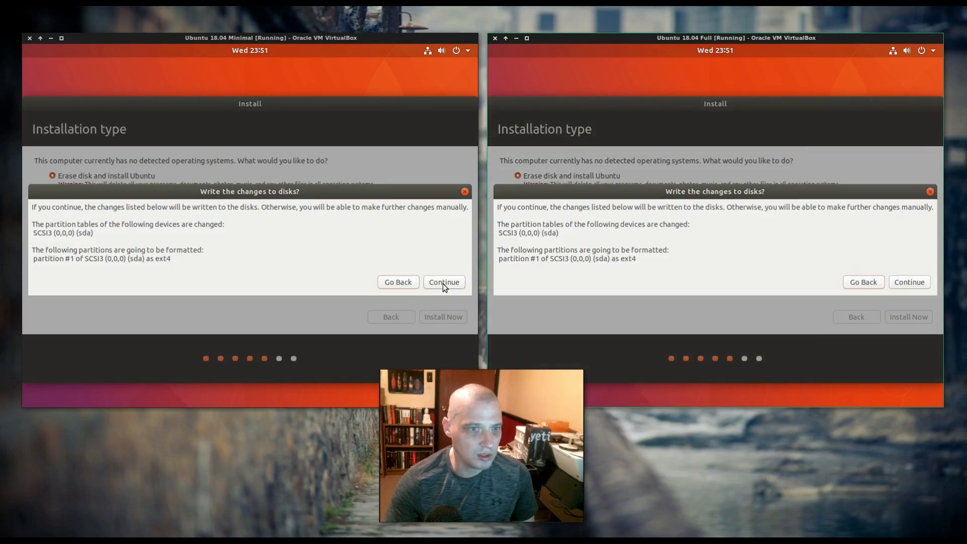
left_click(443, 282)
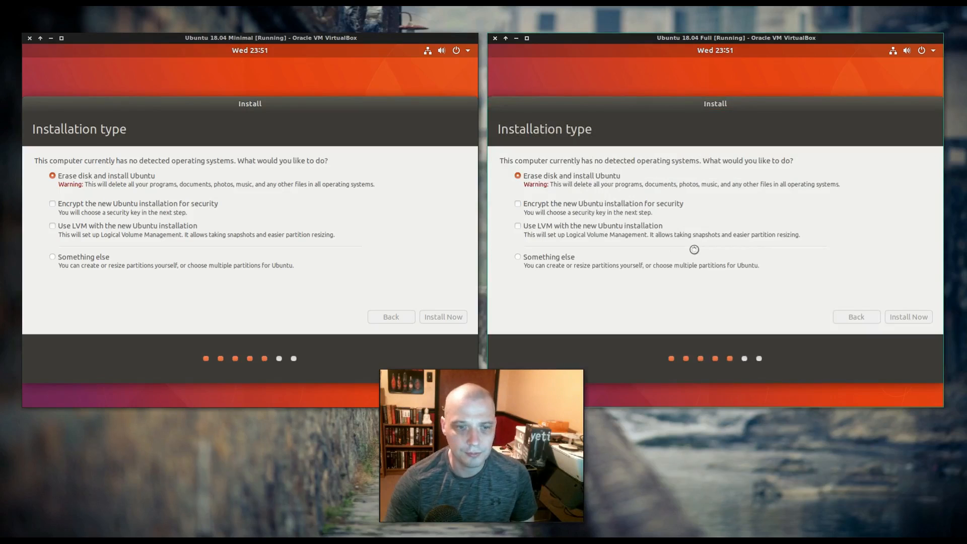
Accept Chicago as the location in both VMs and submit the user account details.
left_click(443, 316)
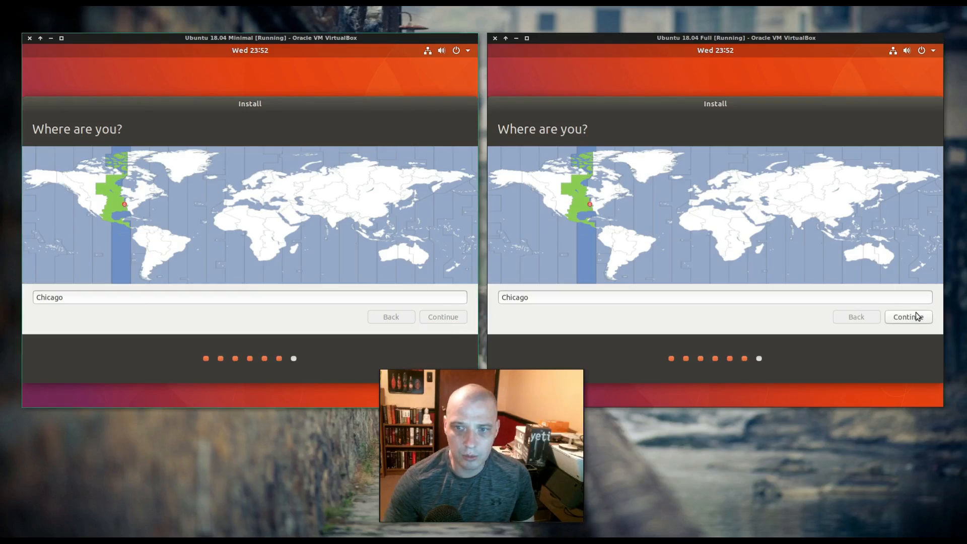
left_click(442, 316)
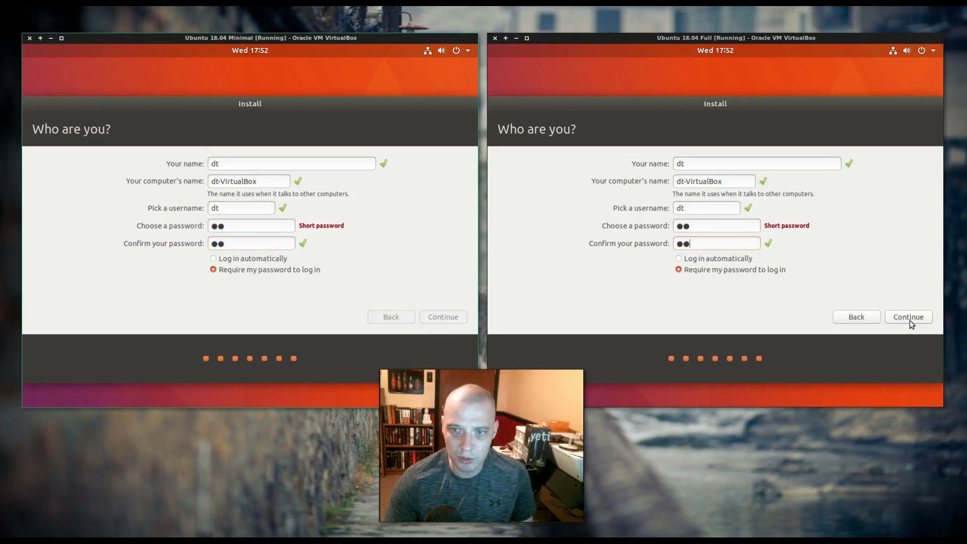
left_click(907, 316)
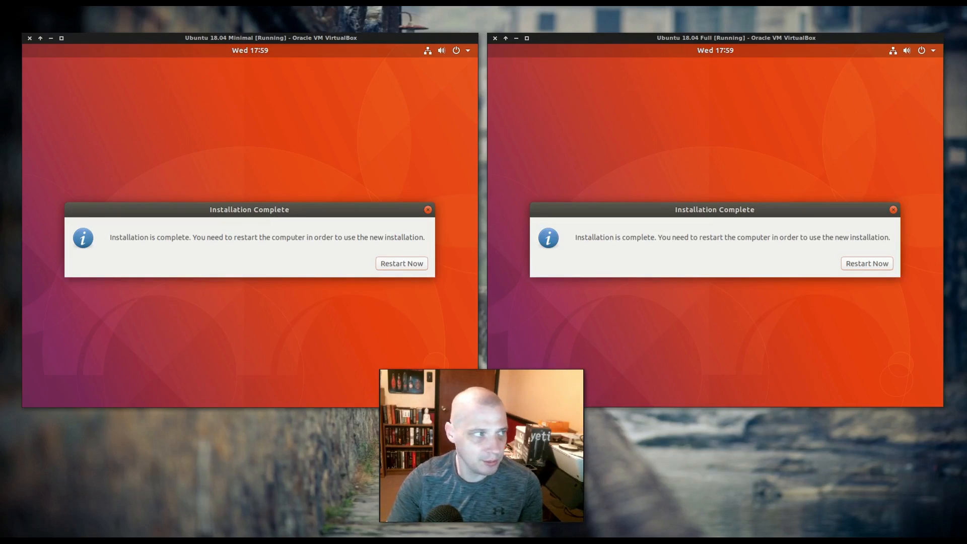
Restart into the new installation and sign in to the full install's desktop.
left_click(401, 263)
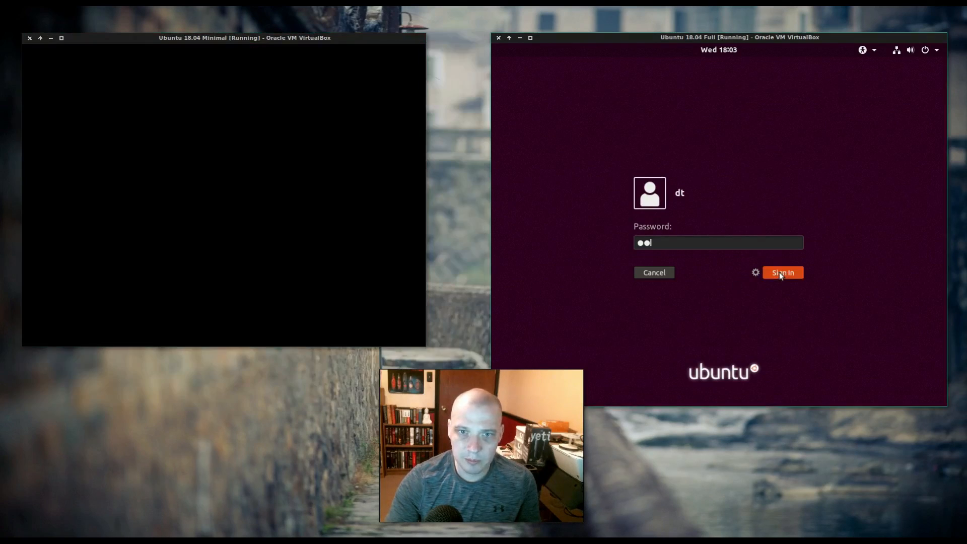
left_click(783, 272)
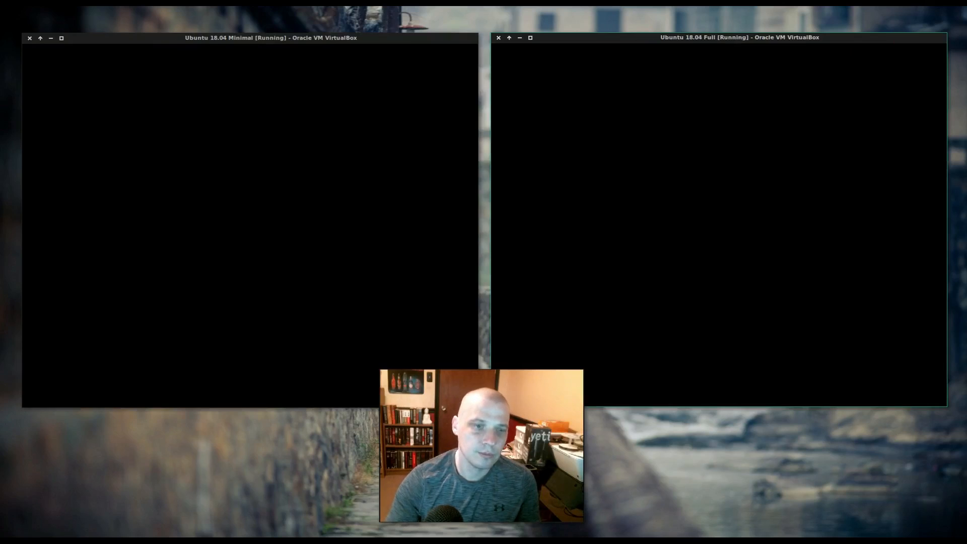
mouse_move(453, 225)
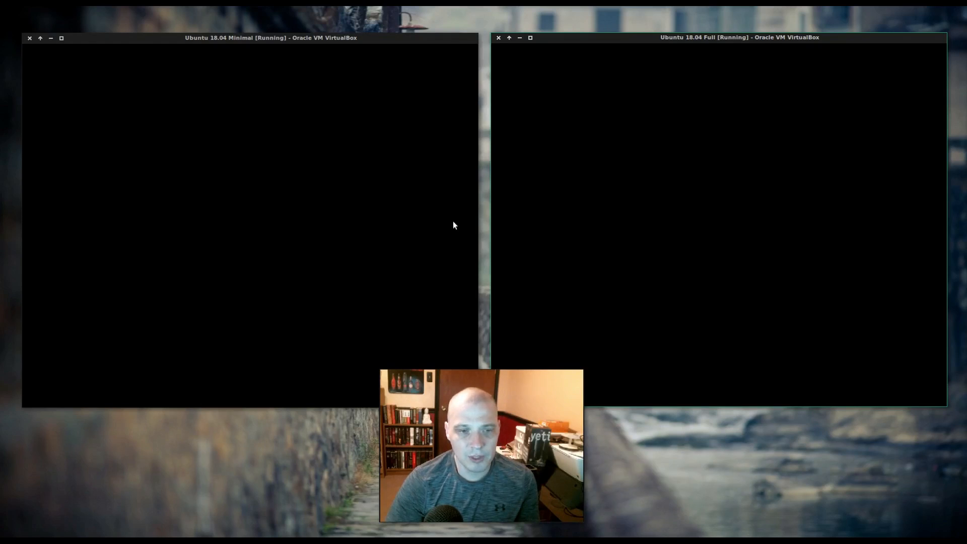
mouse_move(425, 227)
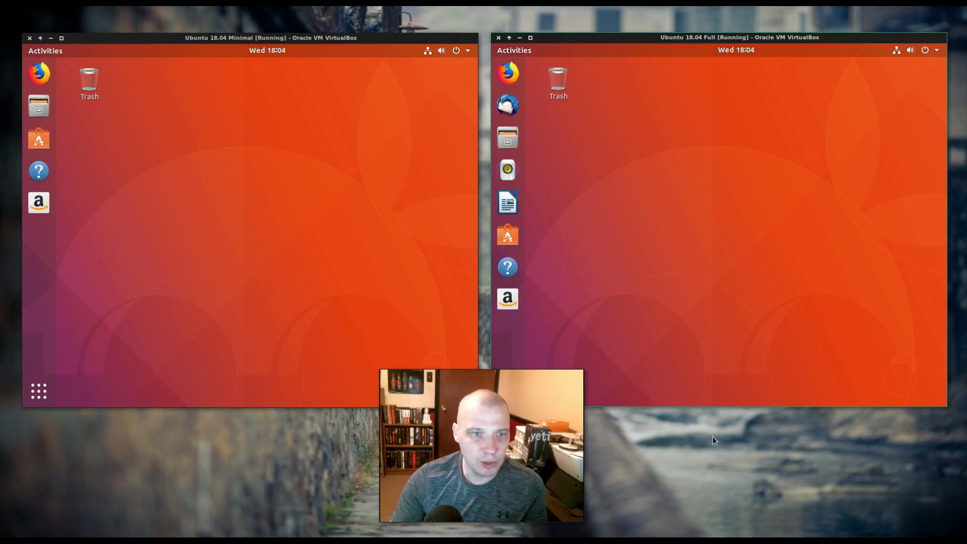
mouse_move(684, 423)
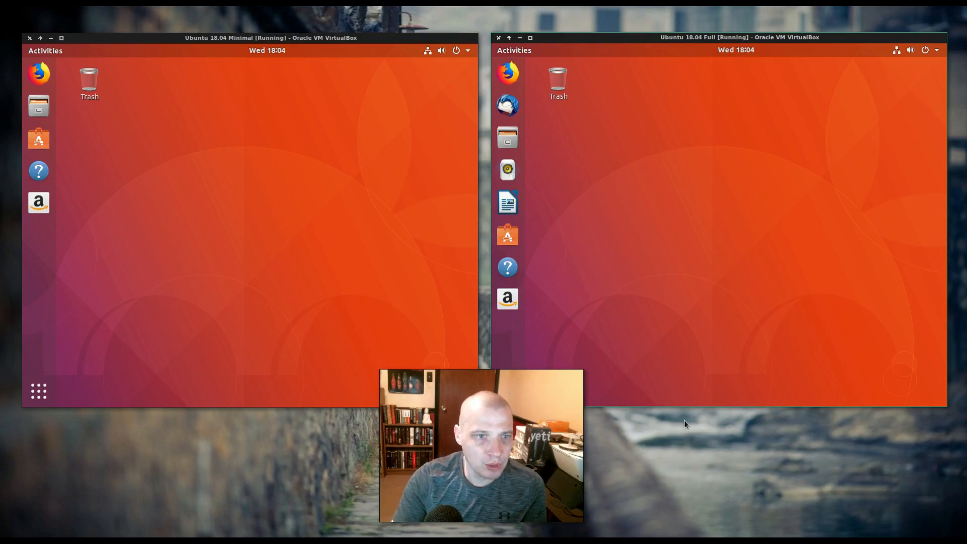
mouse_move(653, 398)
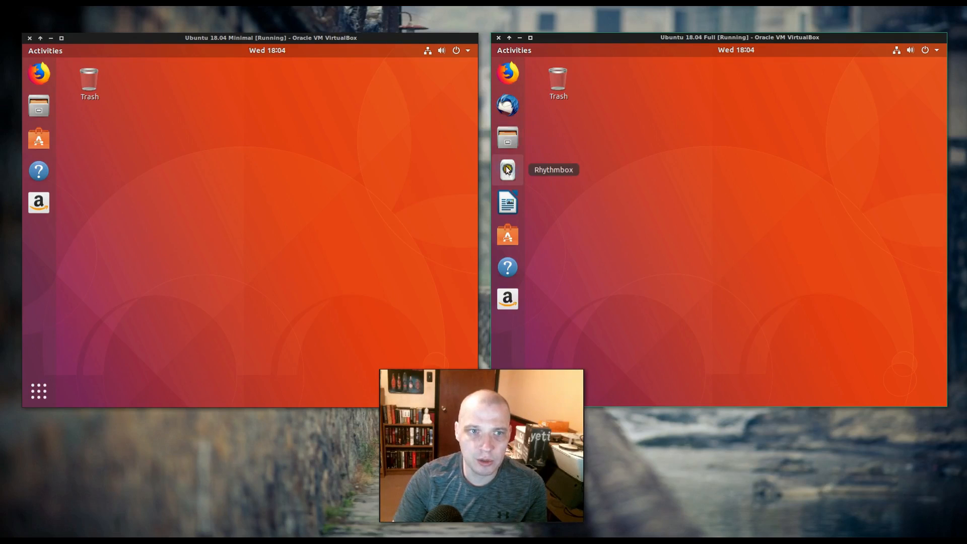
mouse_move(508, 203)
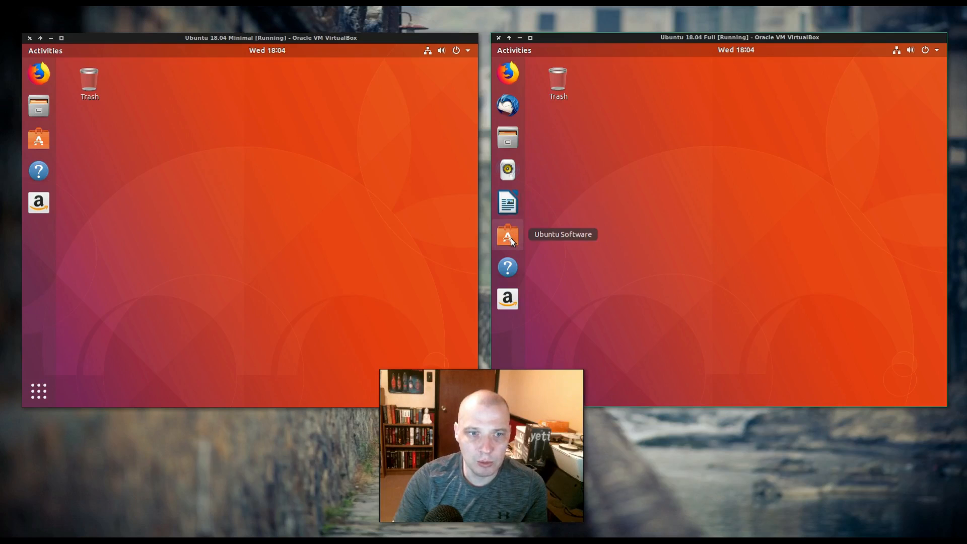
mouse_move(507, 299)
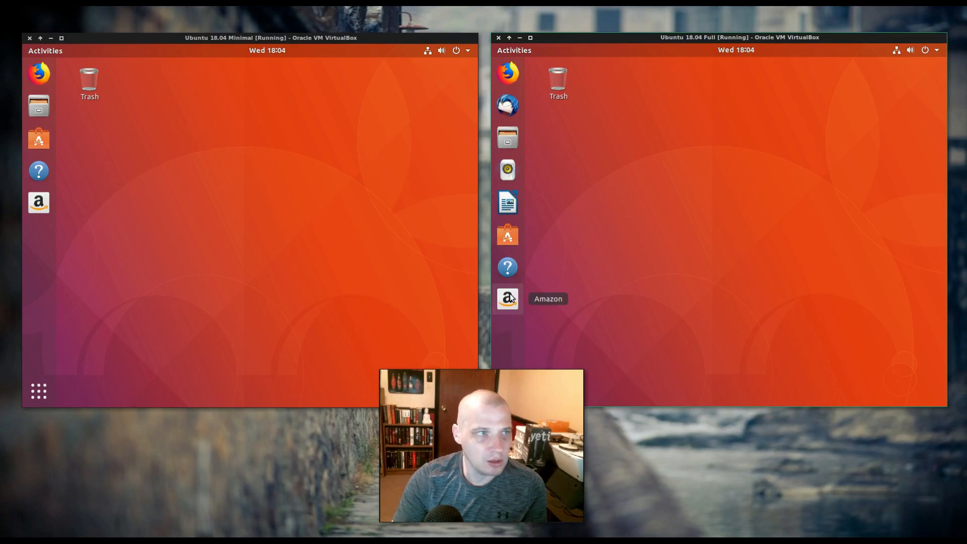
mouse_move(7, 47)
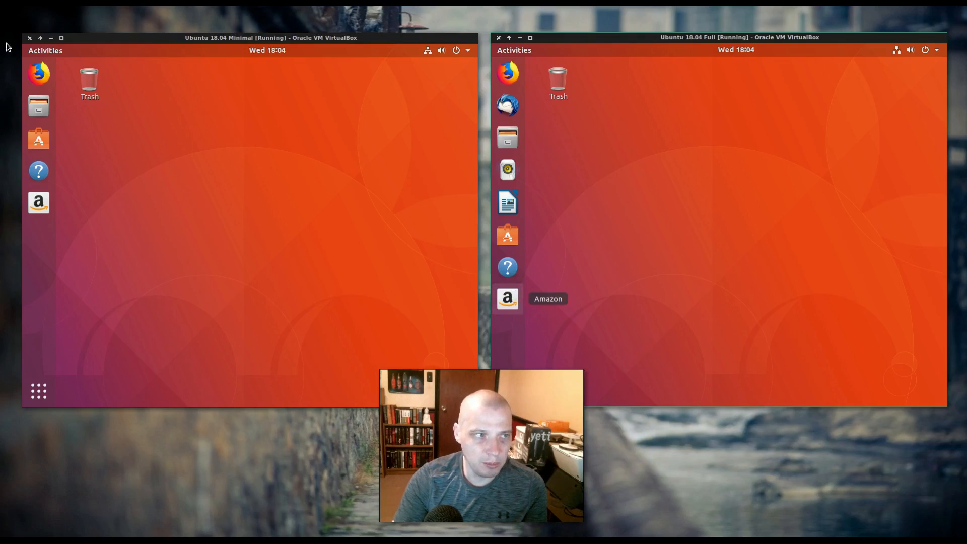
mouse_move(39, 74)
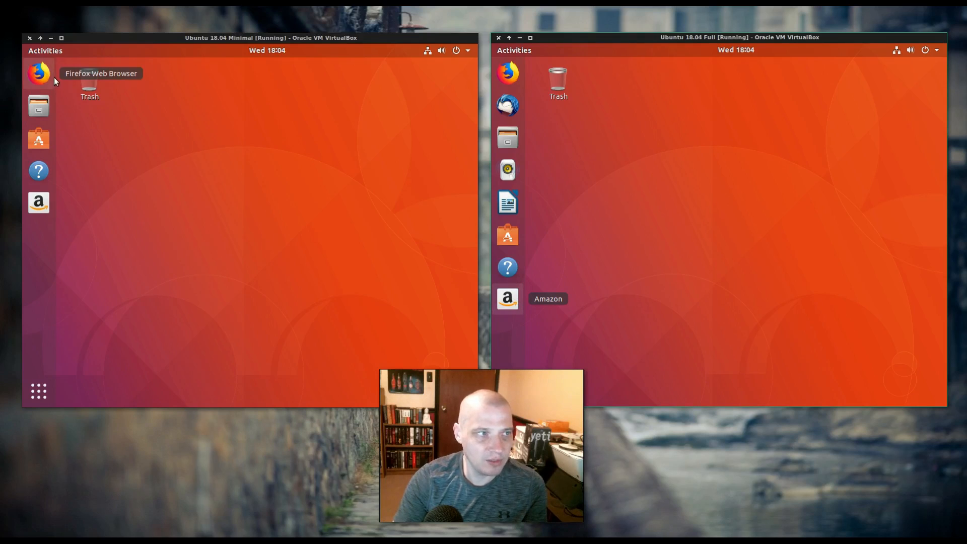
mouse_move(39, 105)
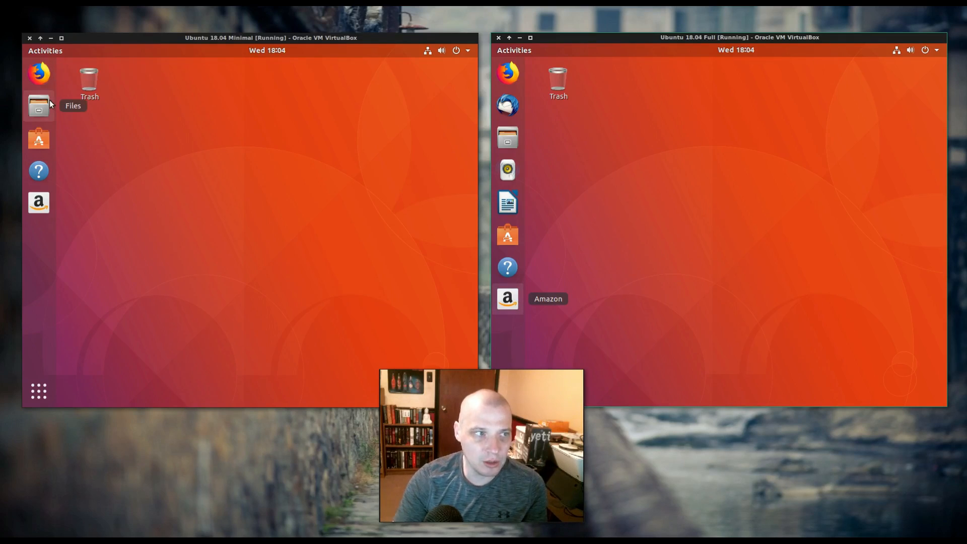
mouse_move(38, 138)
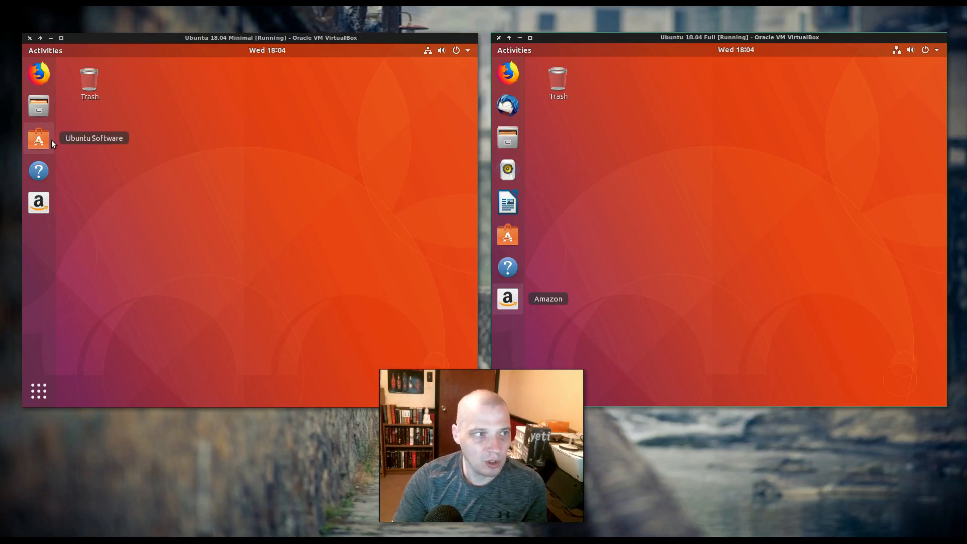
mouse_move(38, 202)
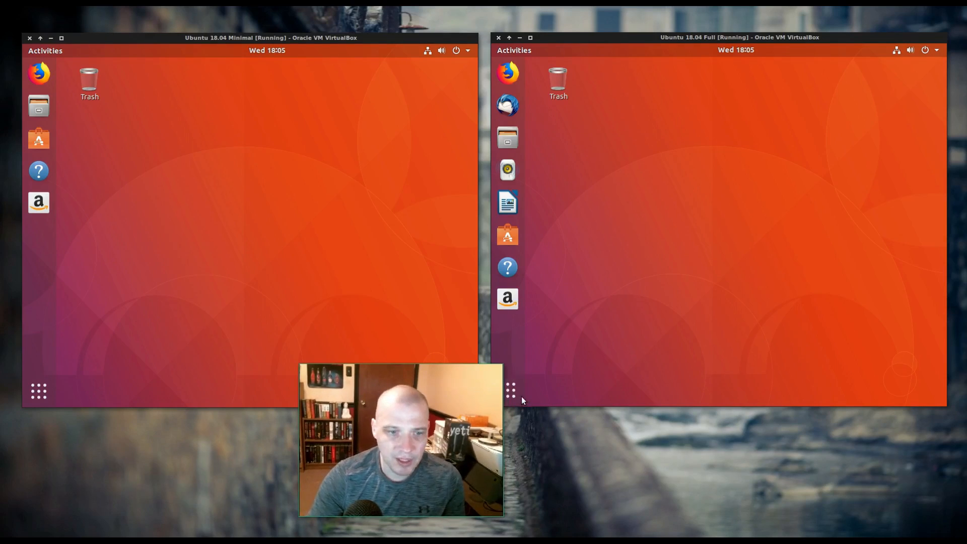
Open the full install's application grid via Show Applications.
left_click(509, 390)
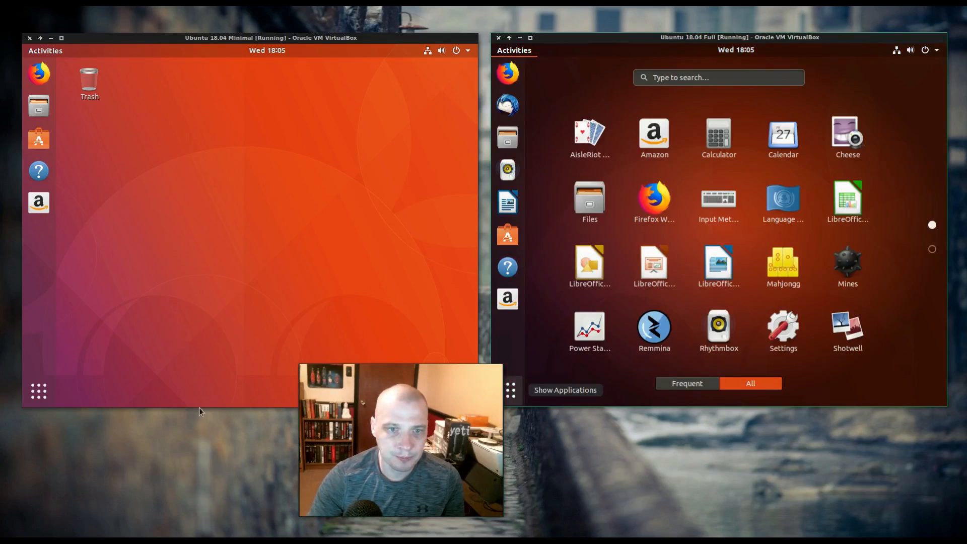
Open the minimal install's application grid via Show Applications.
left_click(38, 391)
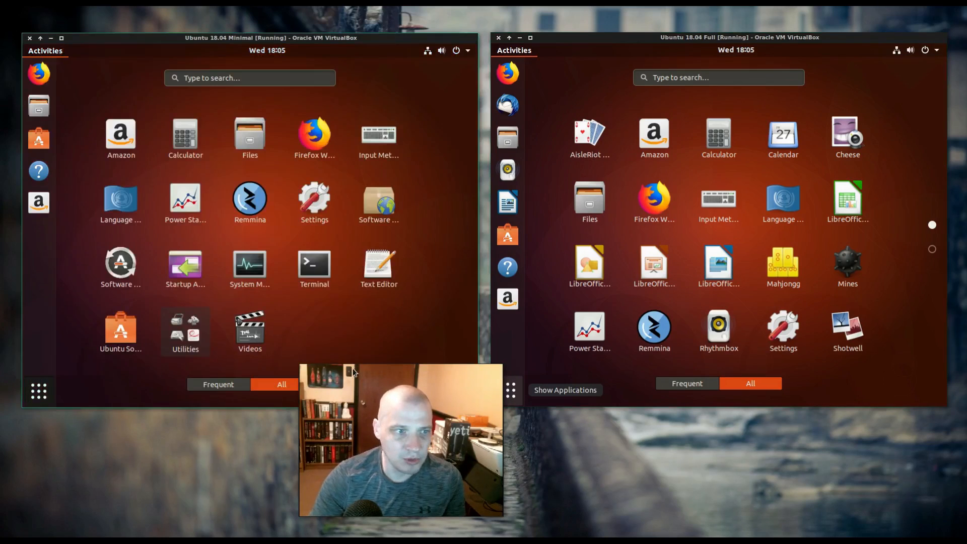
mouse_move(283, 291)
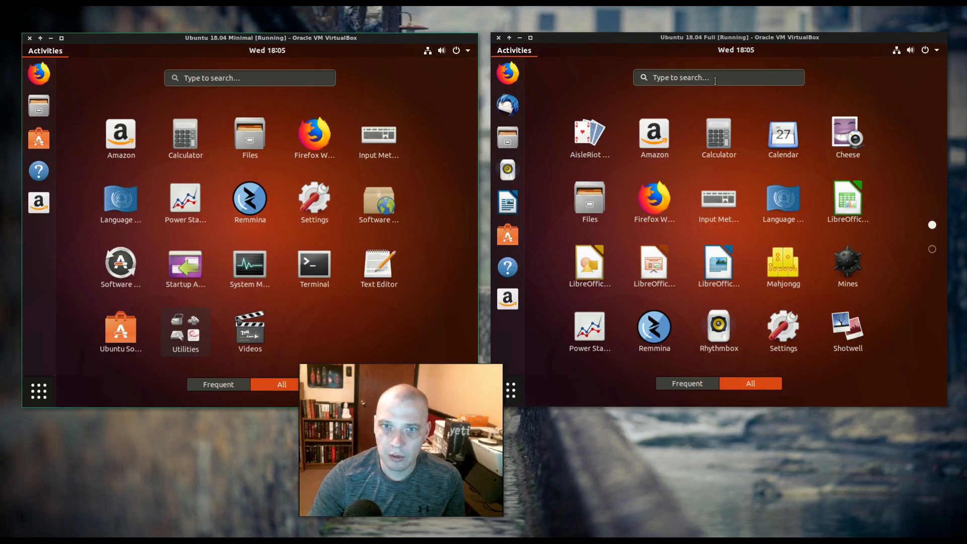
mouse_move(523, 336)
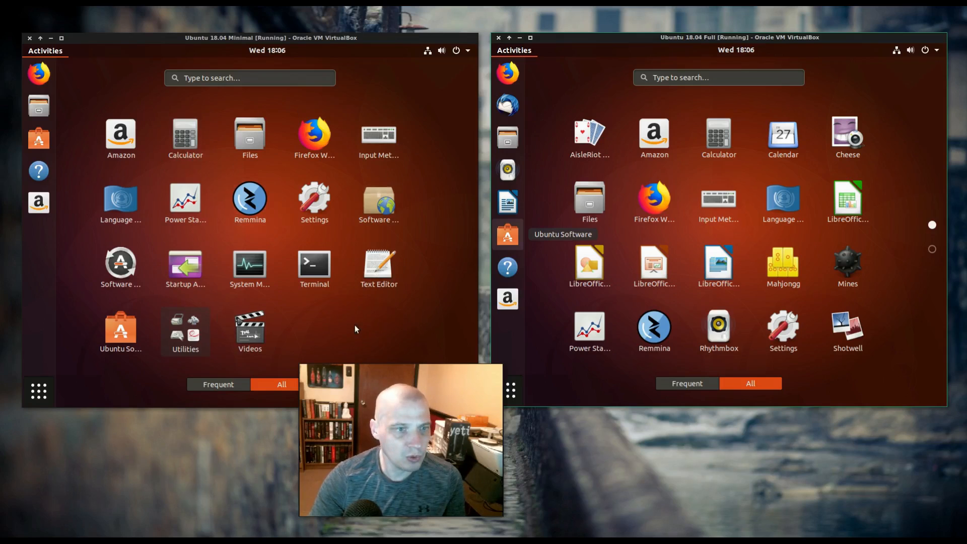
mouse_move(384, 341)
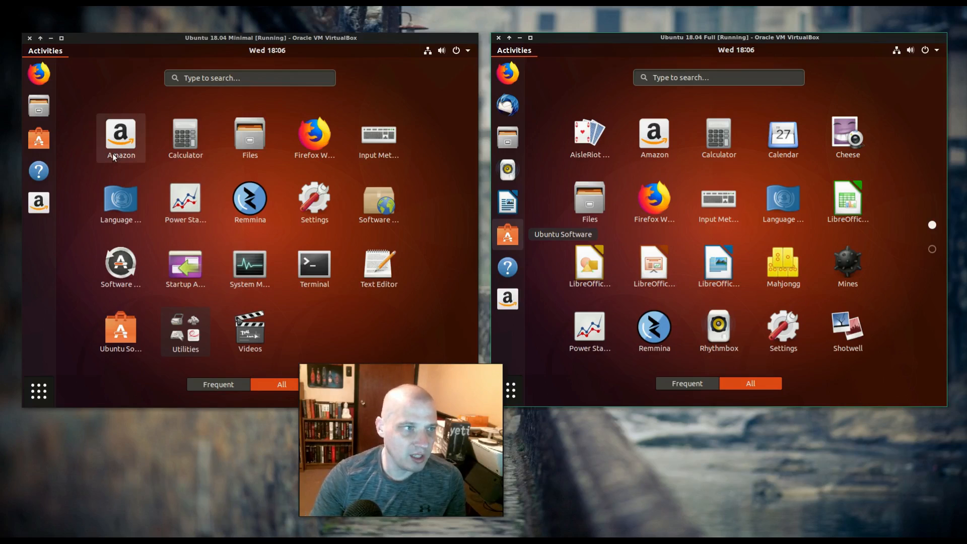
mouse_move(145, 188)
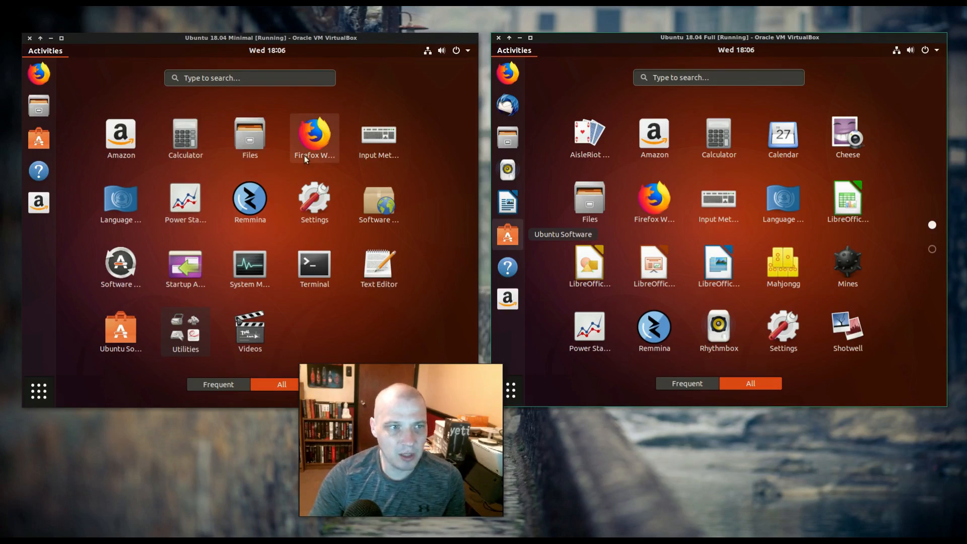
mouse_move(360, 146)
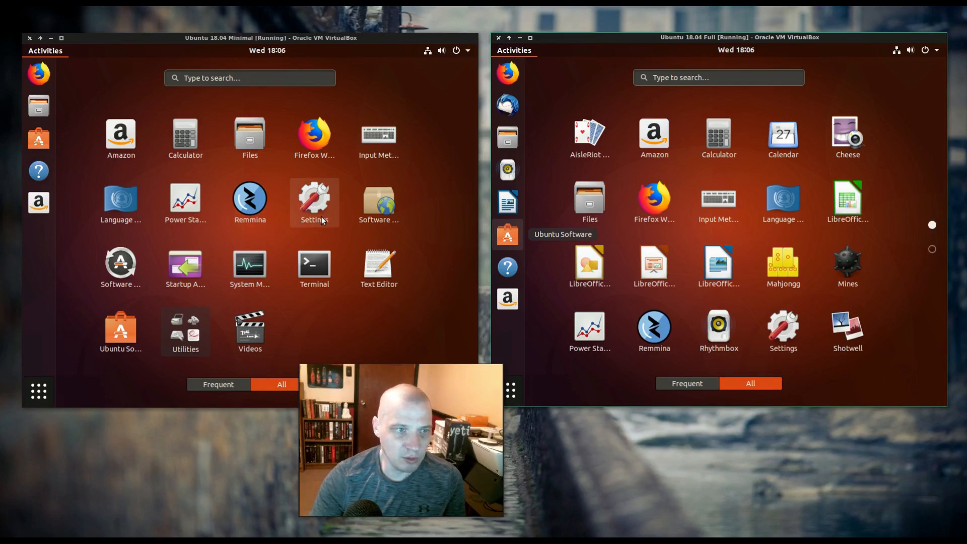
mouse_move(379, 203)
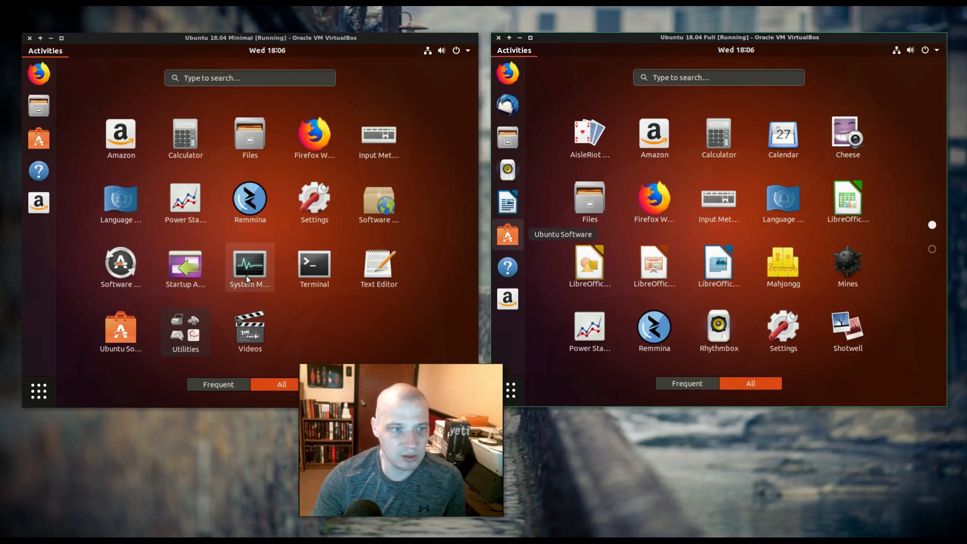
mouse_move(313, 266)
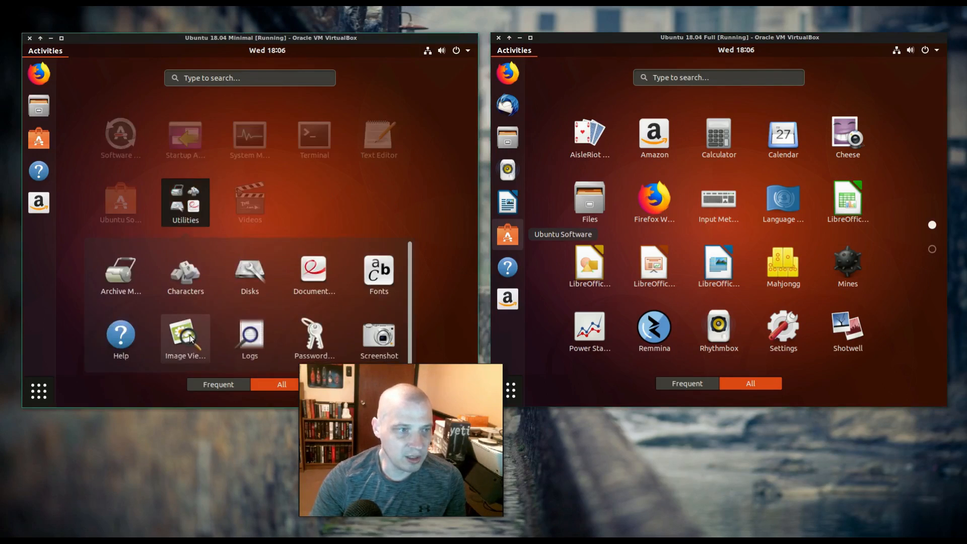
mouse_move(507, 266)
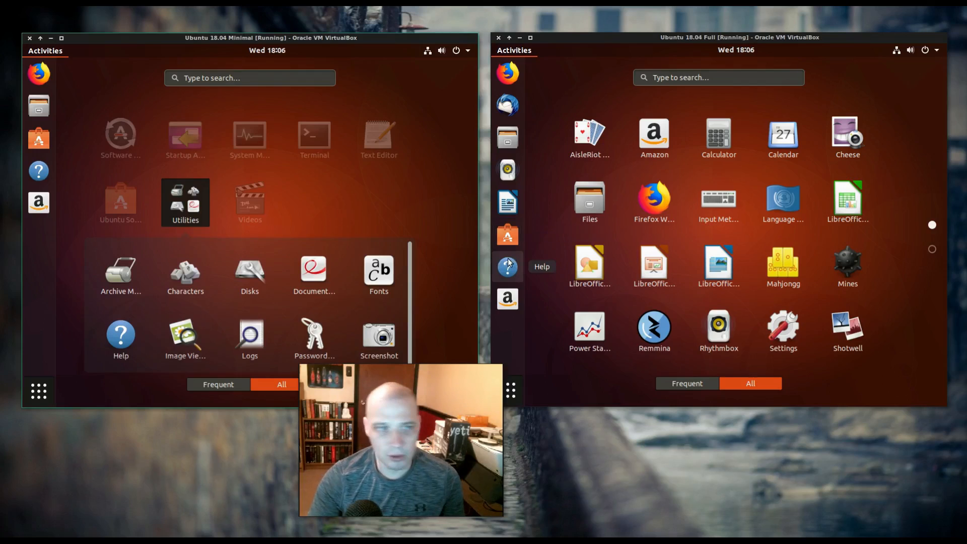
mouse_move(398, 228)
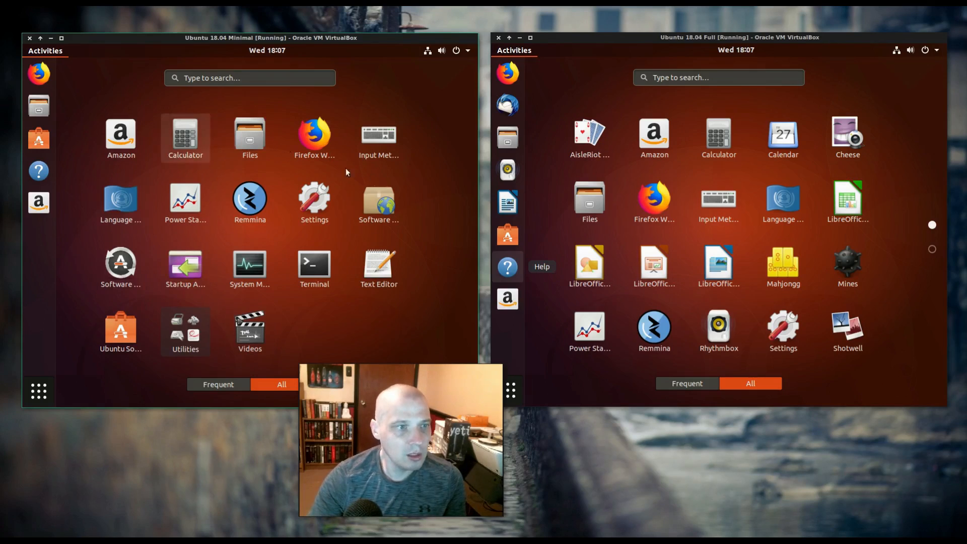
mouse_move(451, 262)
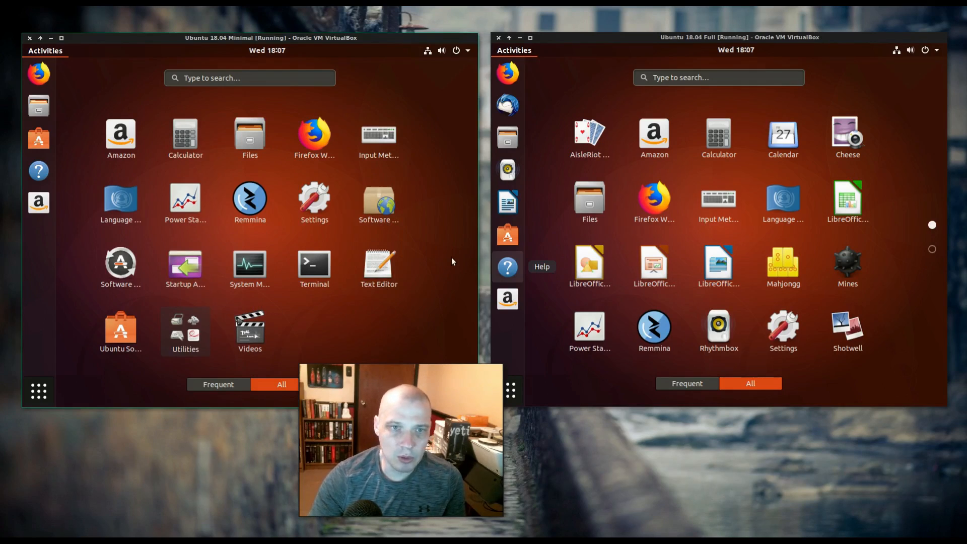
mouse_move(549, 151)
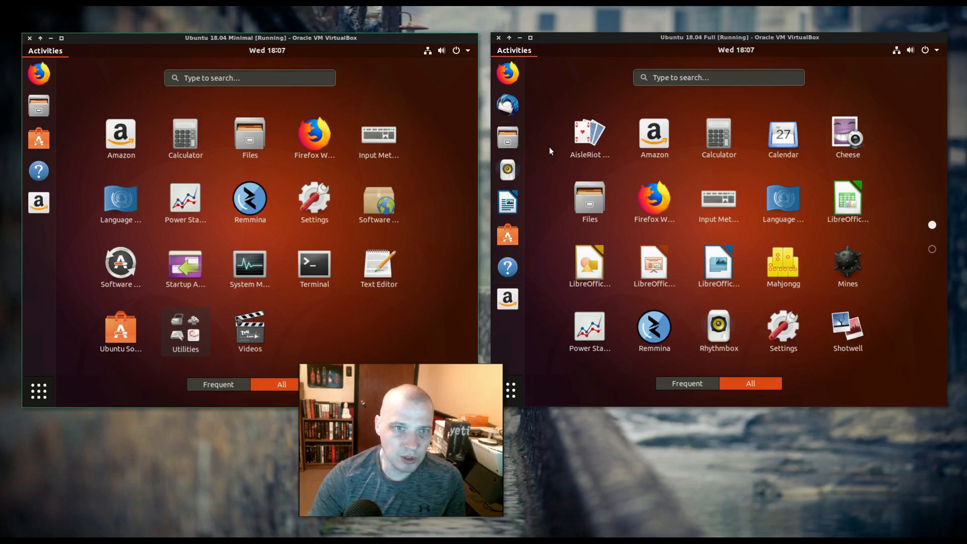
mouse_move(507, 105)
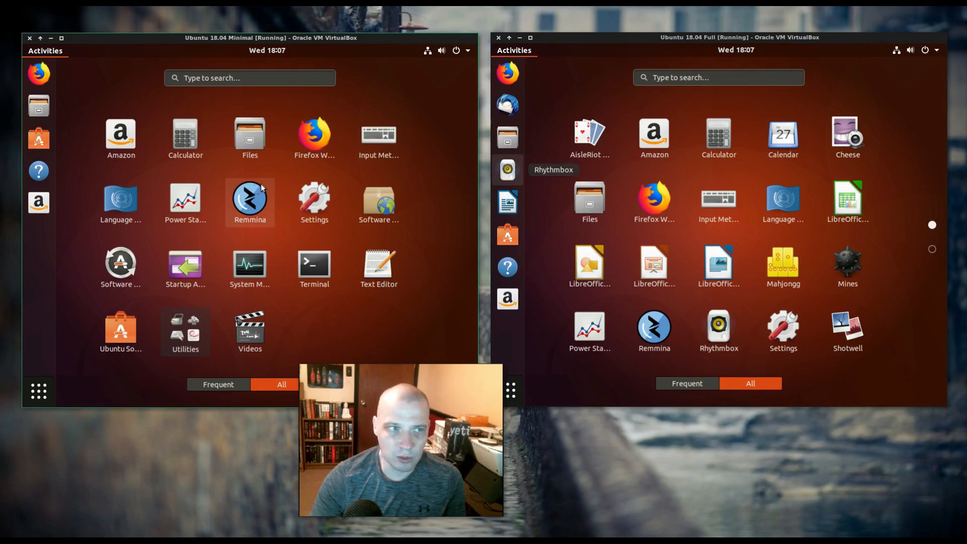
mouse_move(847, 135)
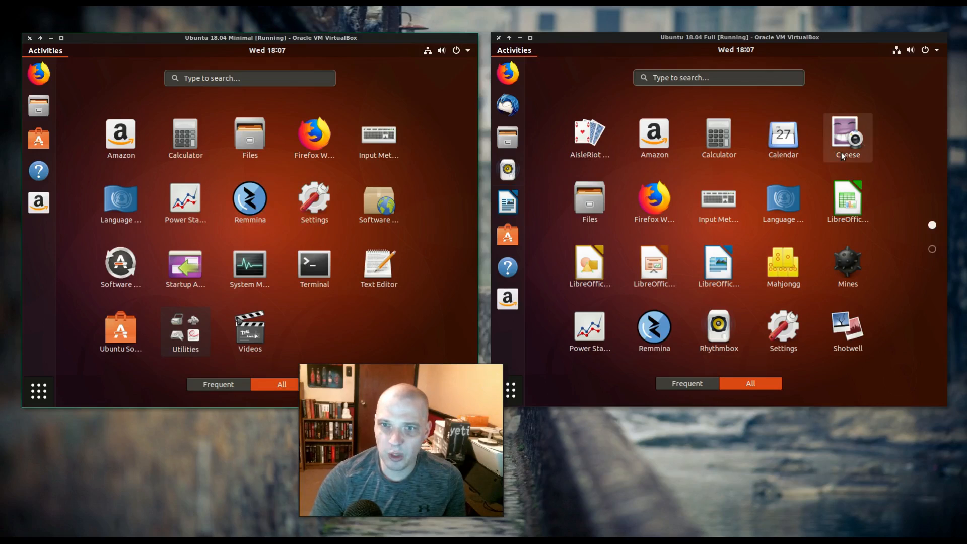
mouse_move(640, 226)
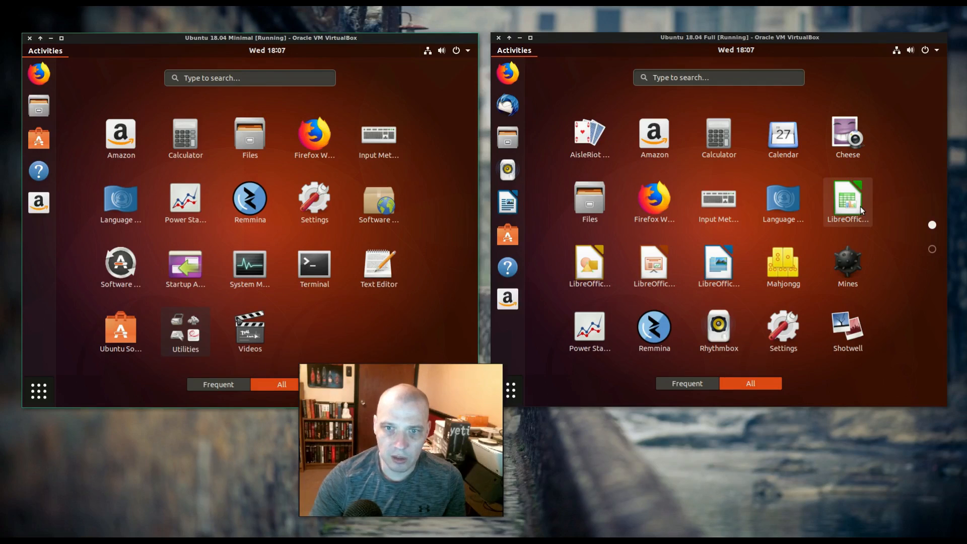
mouse_move(589, 267)
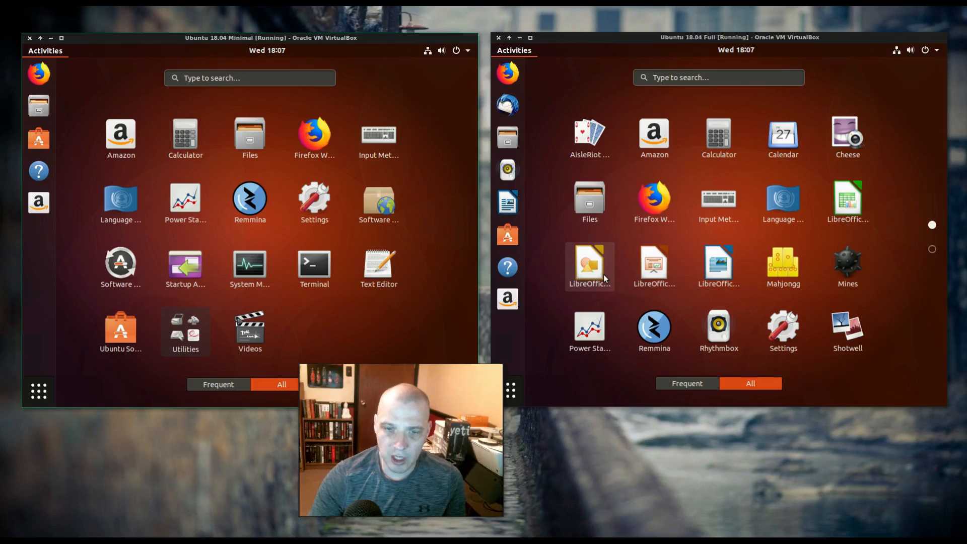
mouse_move(507, 267)
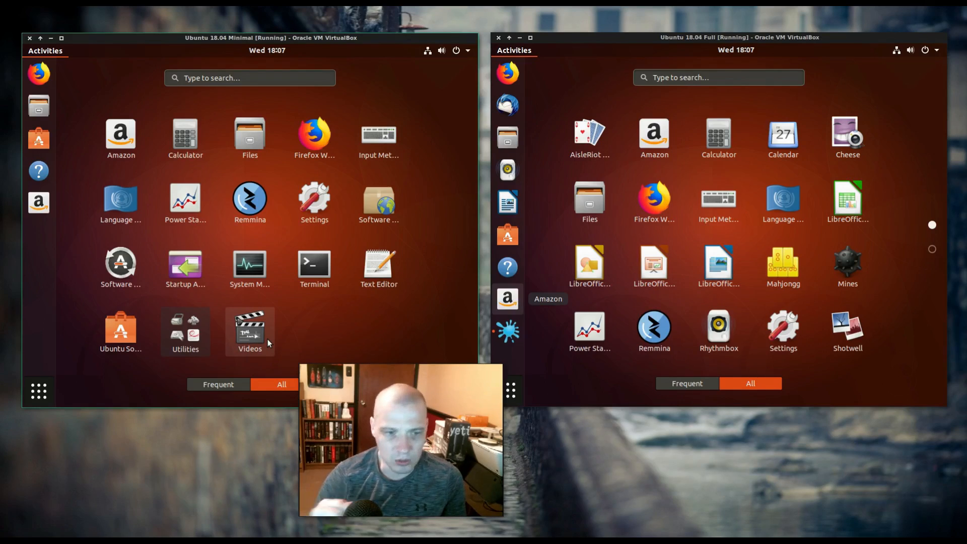
mouse_move(343, 357)
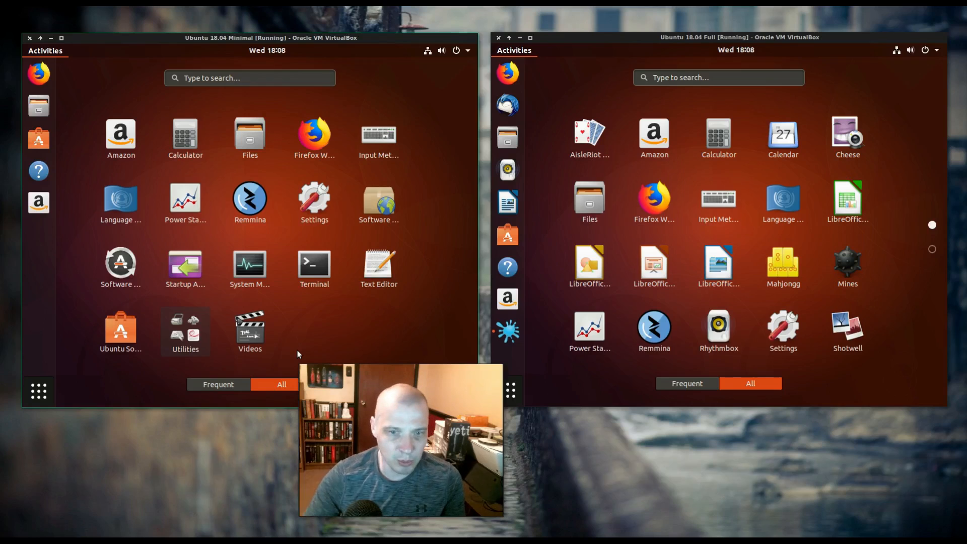
mouse_move(518, 357)
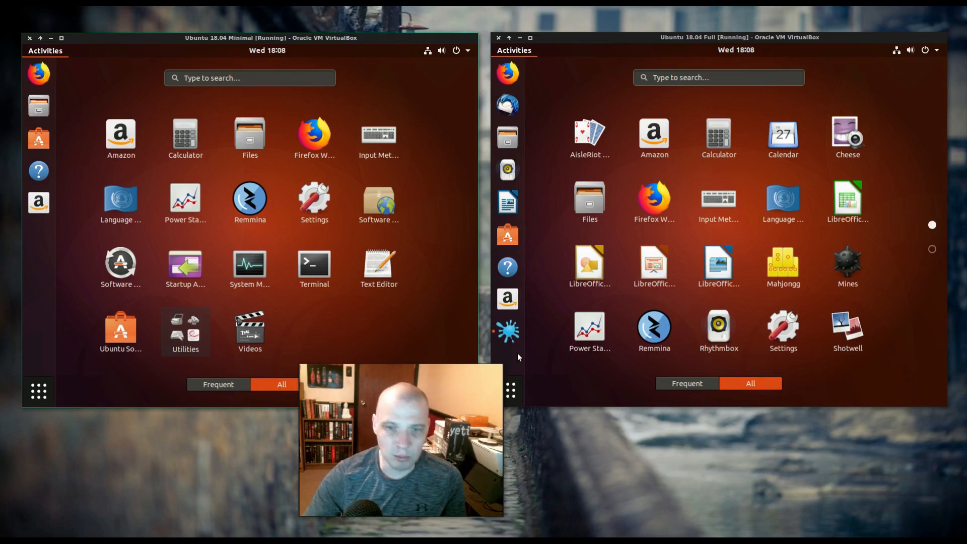
mouse_move(914, 409)
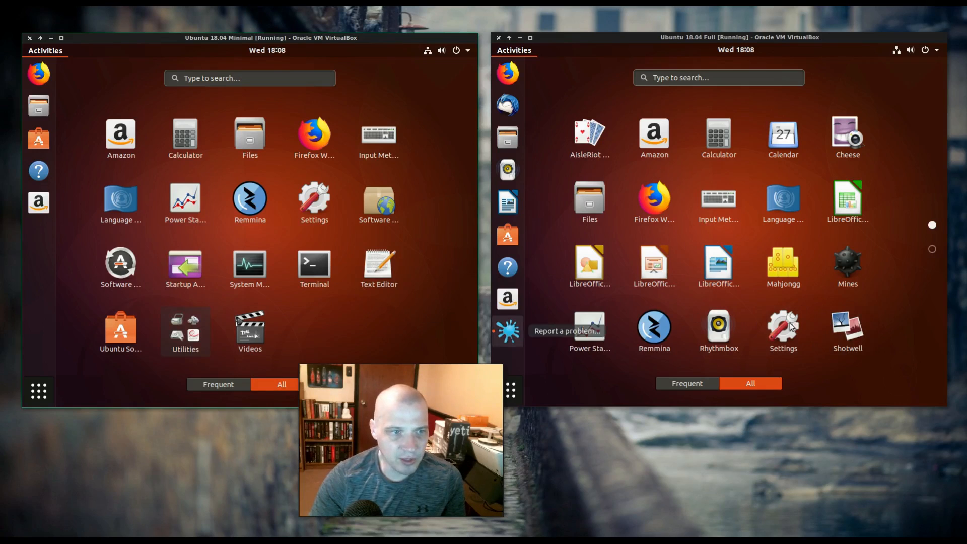
mouse_move(362, 313)
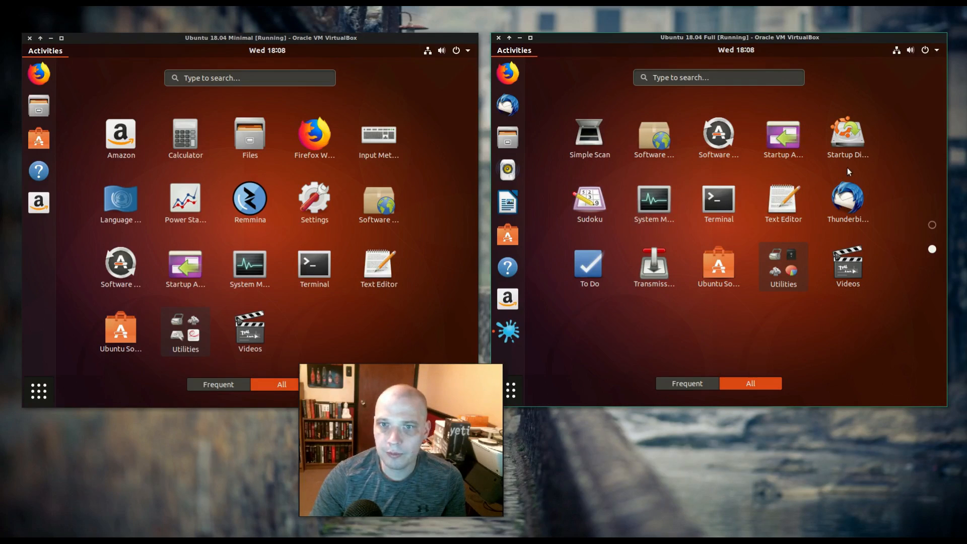
mouse_move(508, 234)
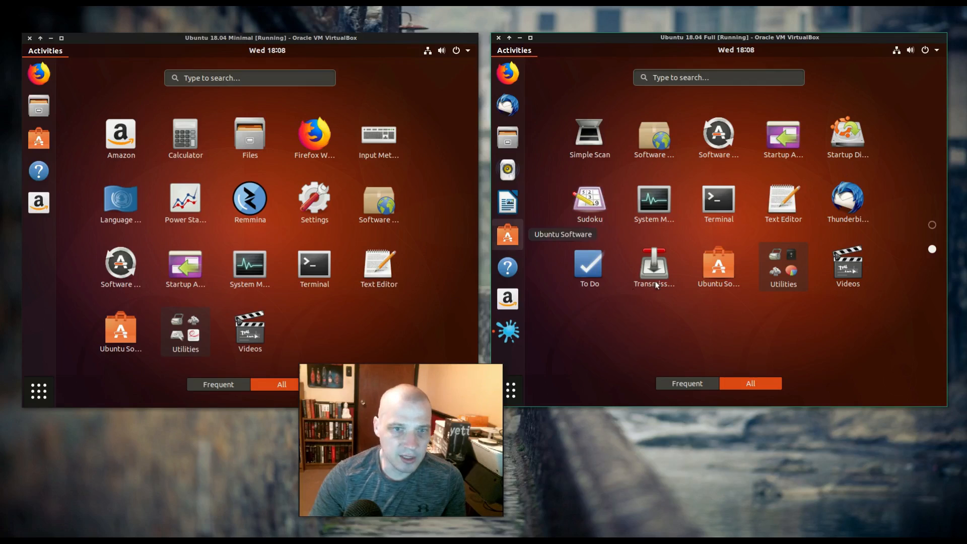
mouse_move(737, 231)
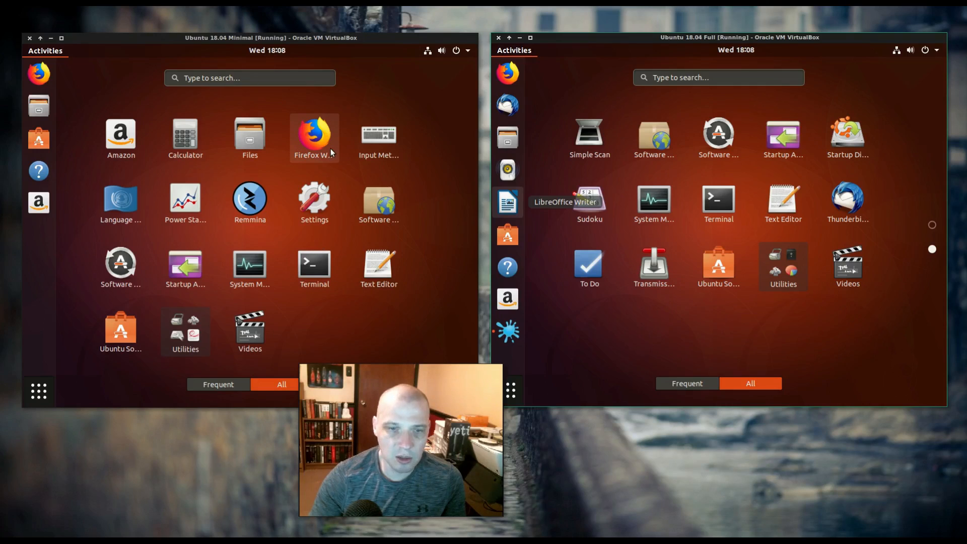
mouse_move(589, 269)
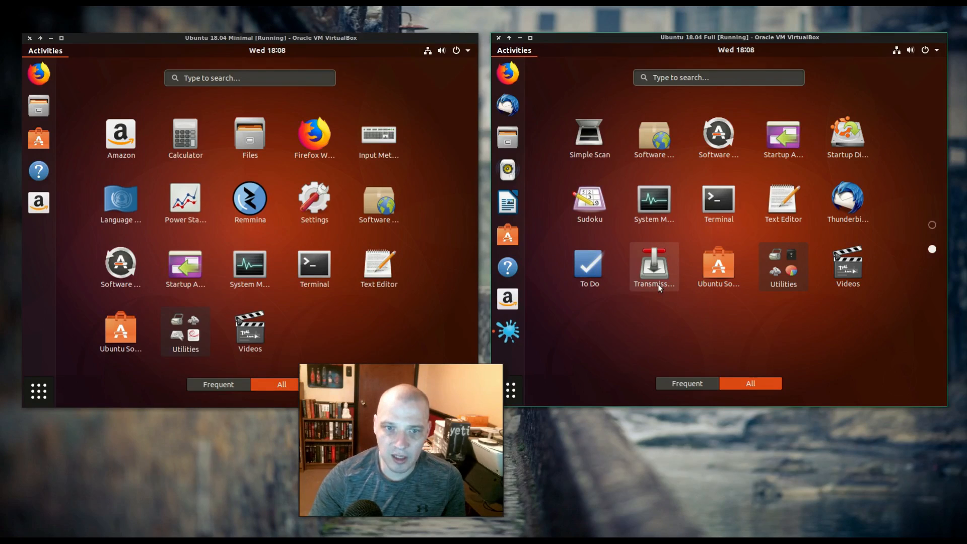
mouse_move(811, 326)
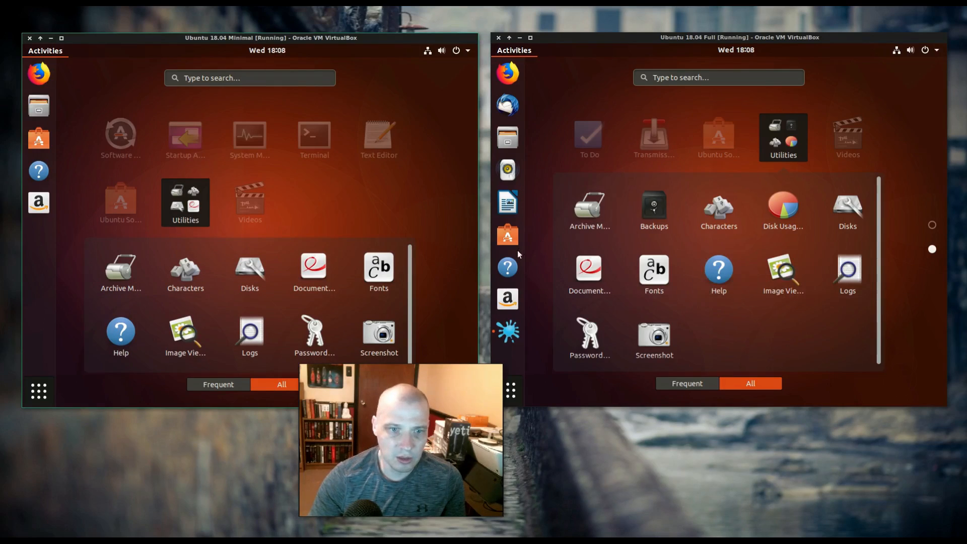
mouse_move(418, 172)
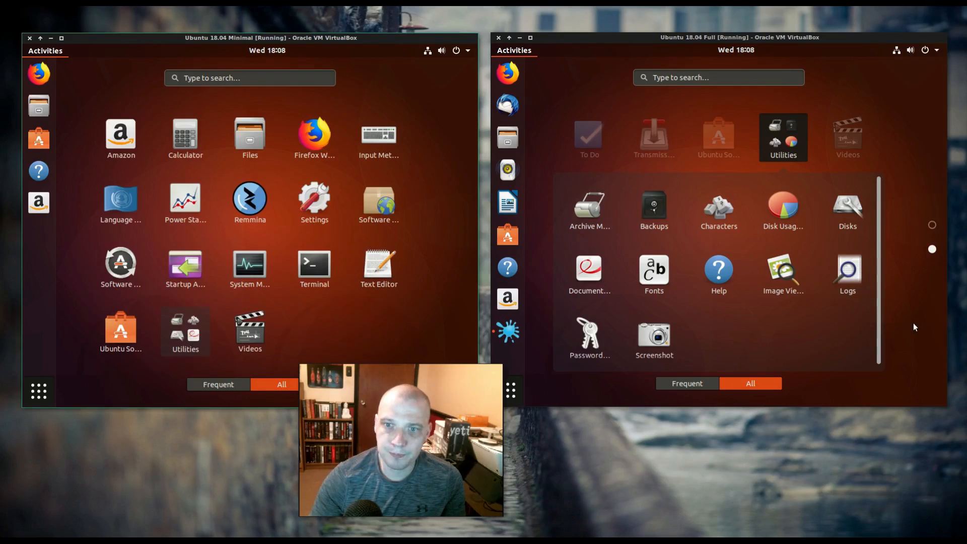
mouse_move(535, 277)
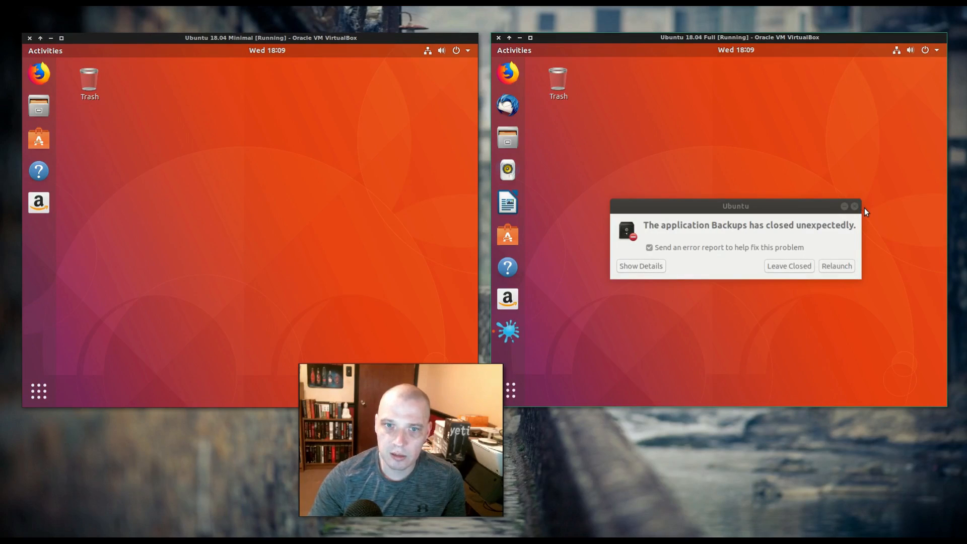
Dismiss the Backups crash notice with Leave Closed.
left_click(855, 206)
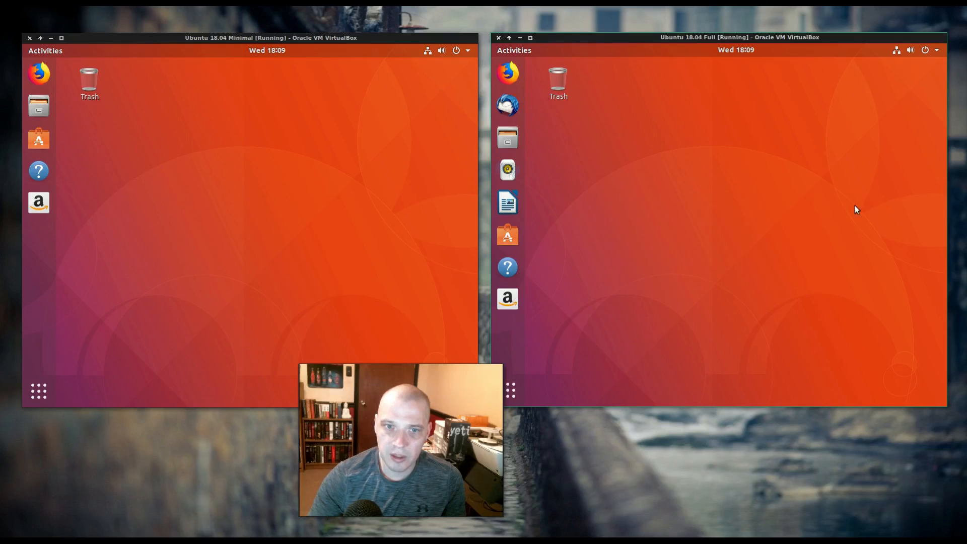